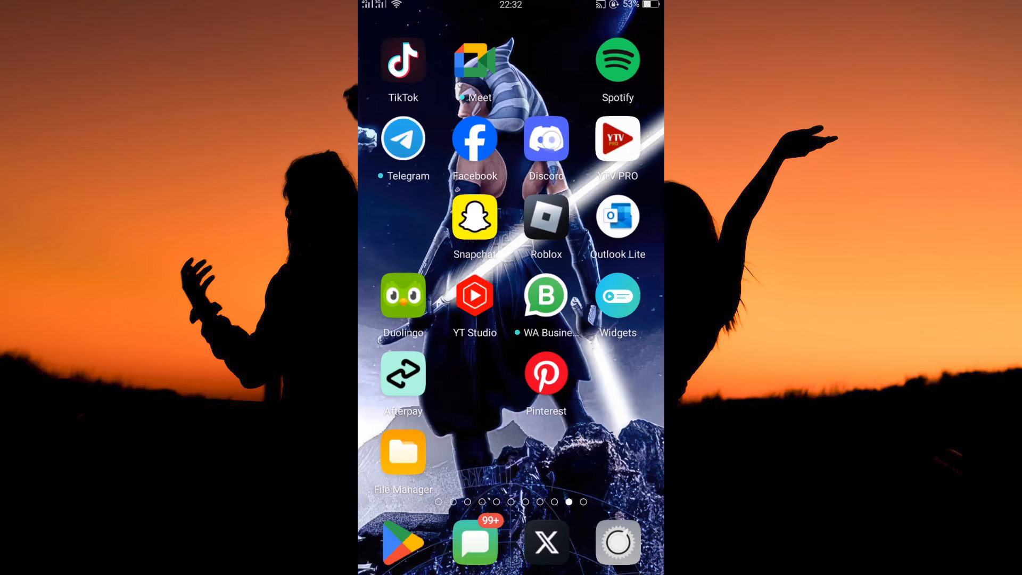
# Launch Discord from the phone's home screen
pyautogui.click(546, 139)
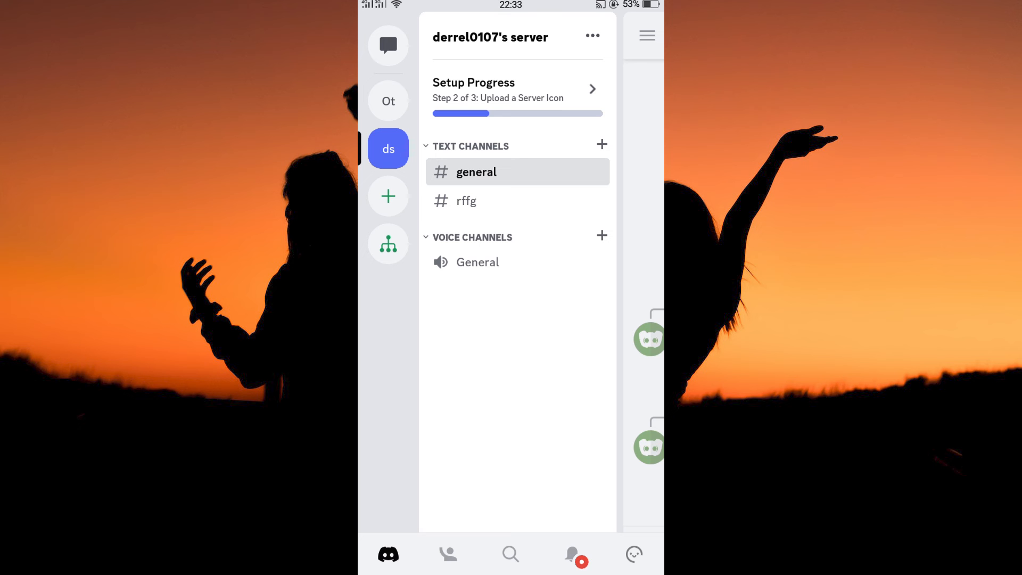
# Open the Roles page in the One two server's settings
pyautogui.click(388, 100)
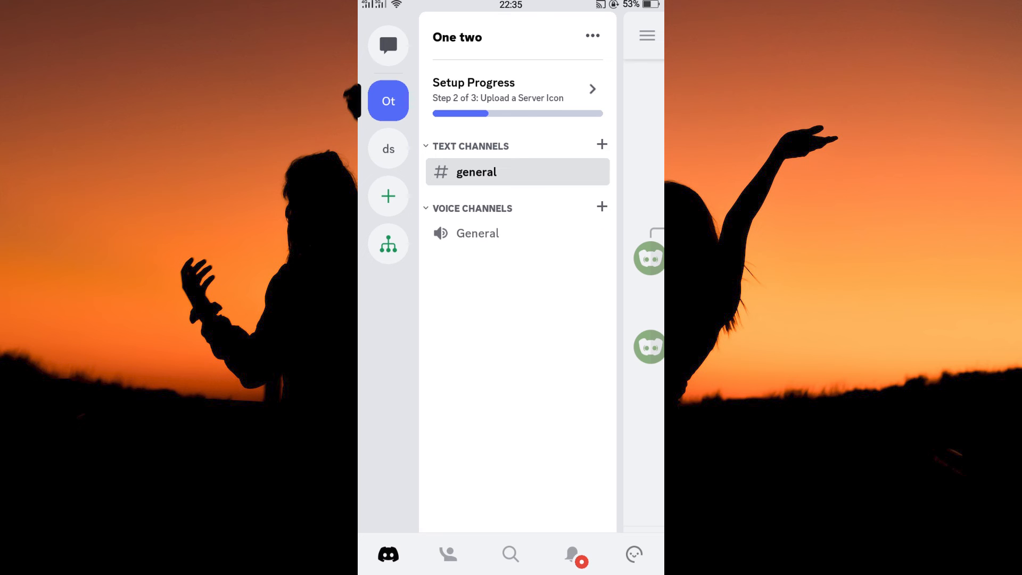
pyautogui.click(593, 36)
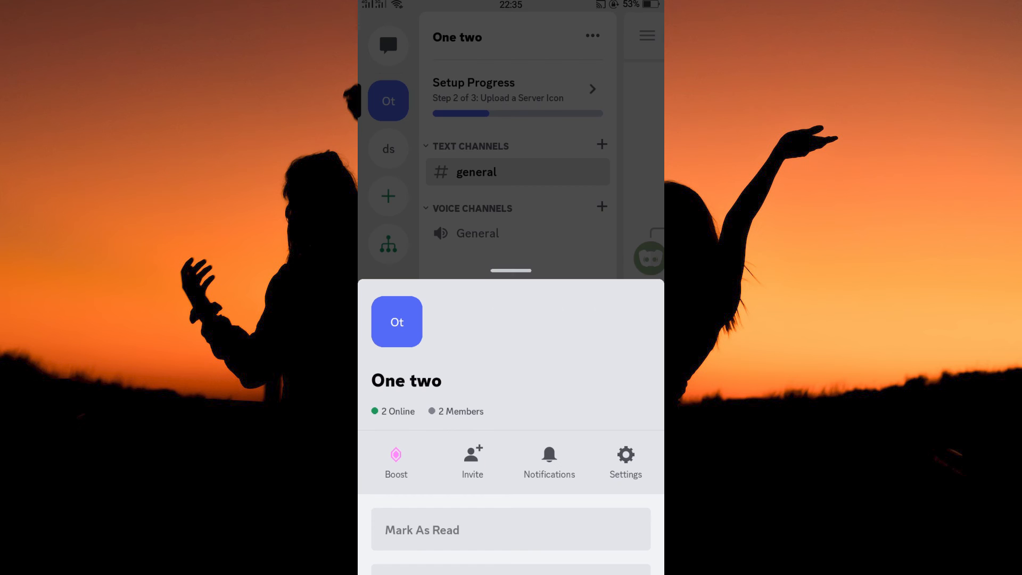
pyautogui.click(625, 456)
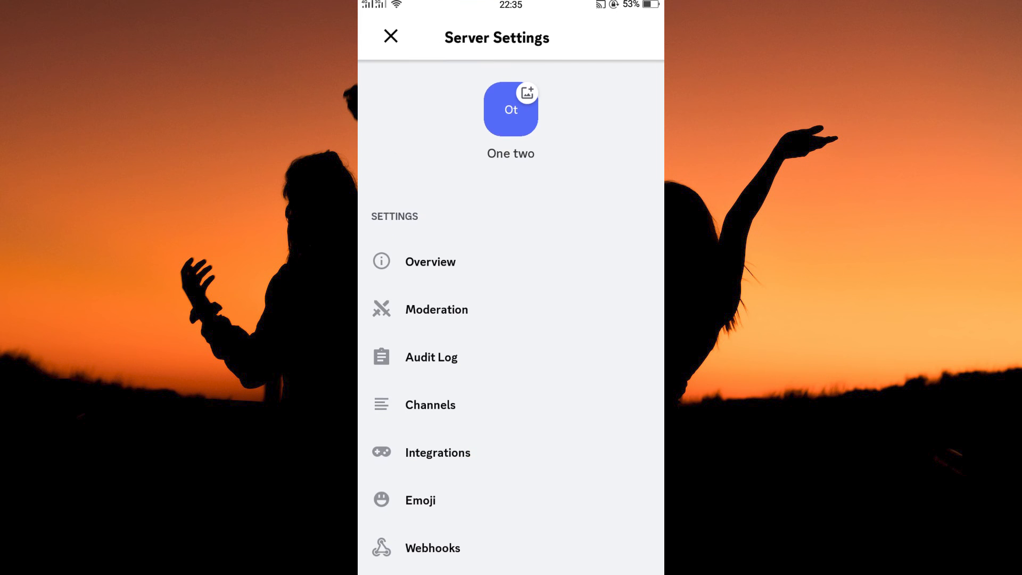
pyautogui.scroll(-3)
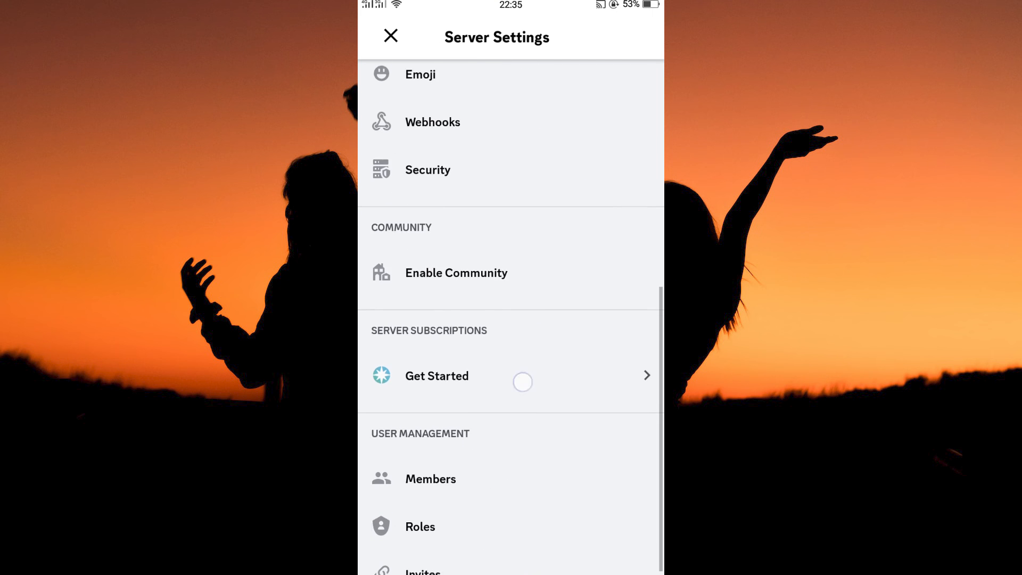
pyautogui.click(420, 526)
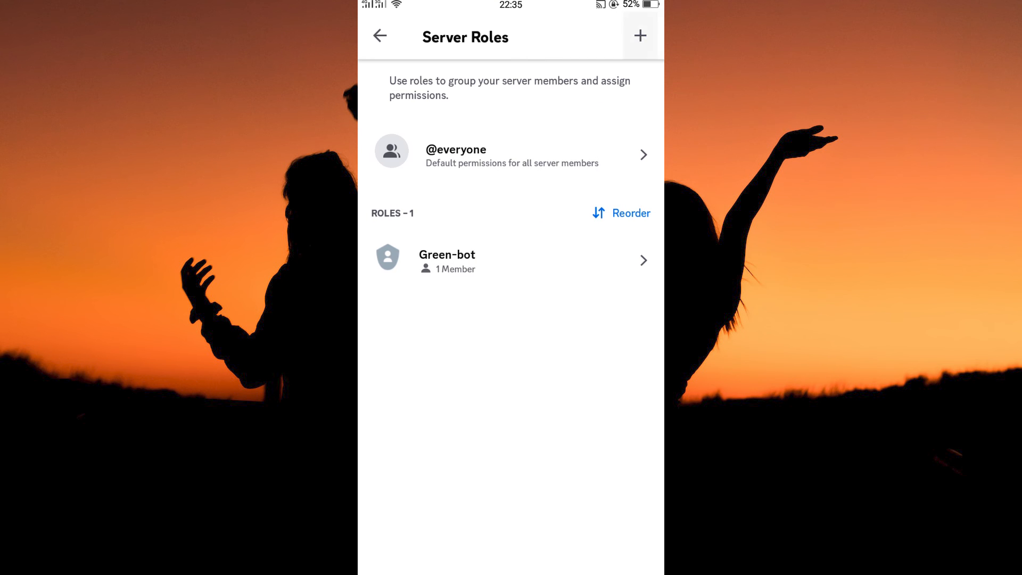
# Add a new role and enter 'Admin' as its name
pyautogui.click(640, 35)
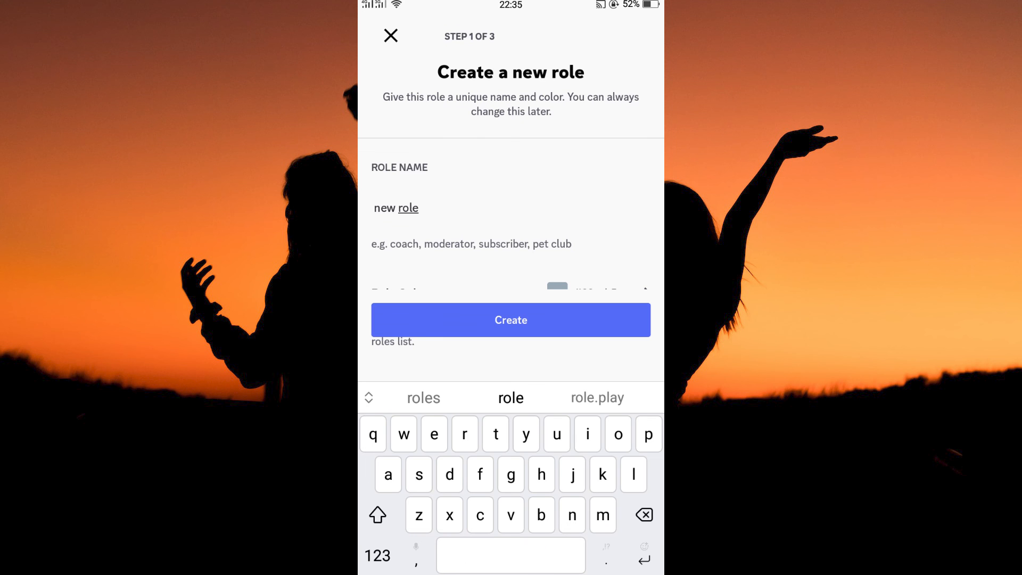
pyautogui.write('Admin')
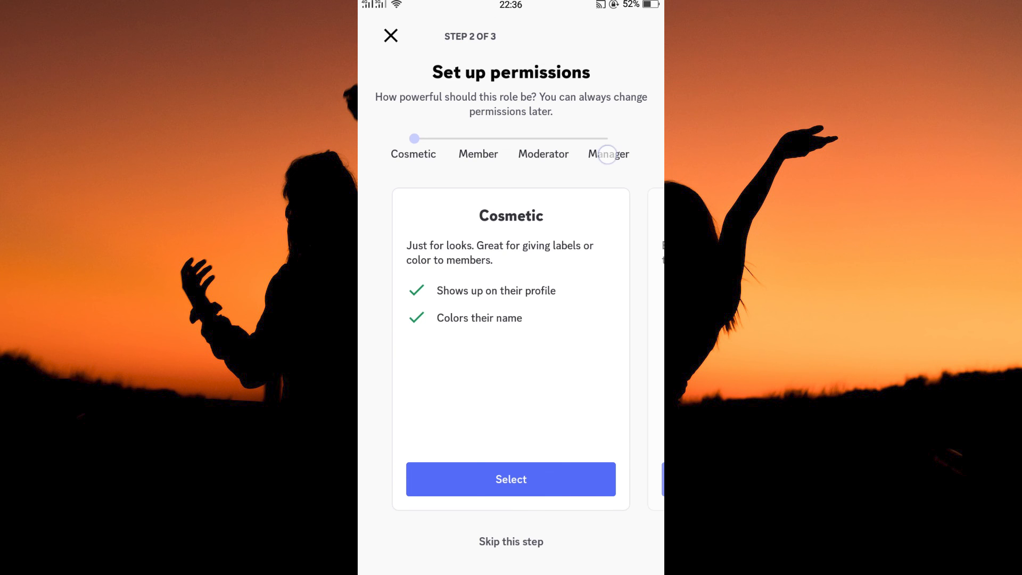
# Set the Admin role's permissions to Manager and finish creating it
pyautogui.moveTo(415, 138); pyautogui.dragTo(608, 139)
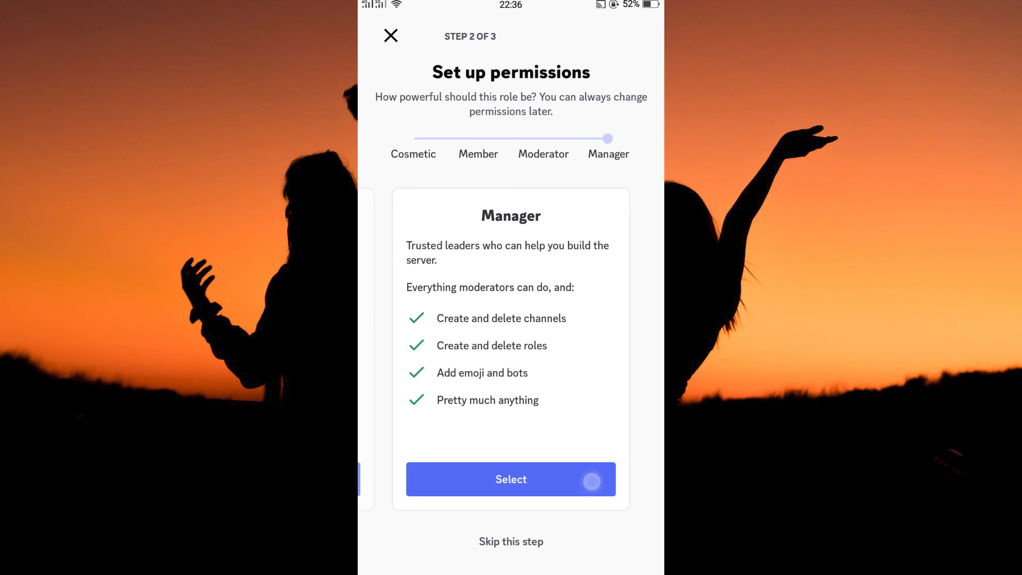
pyautogui.click(511, 479)
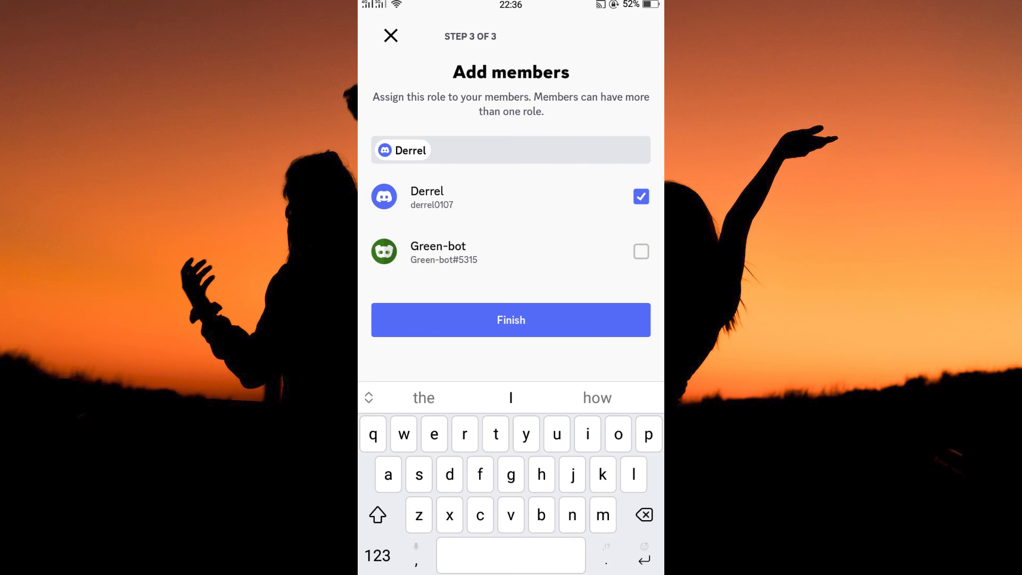
pyautogui.click(511, 320)
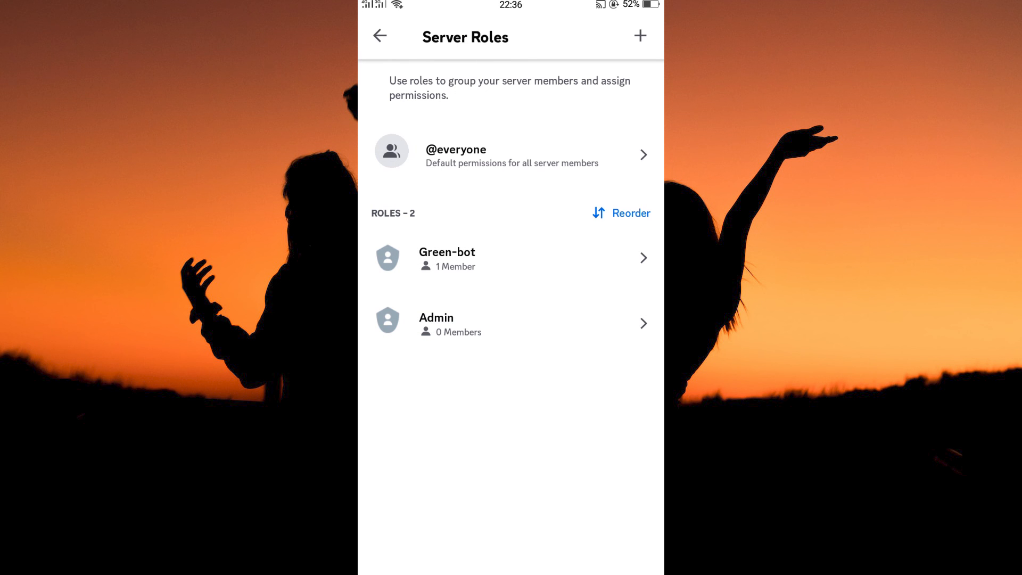